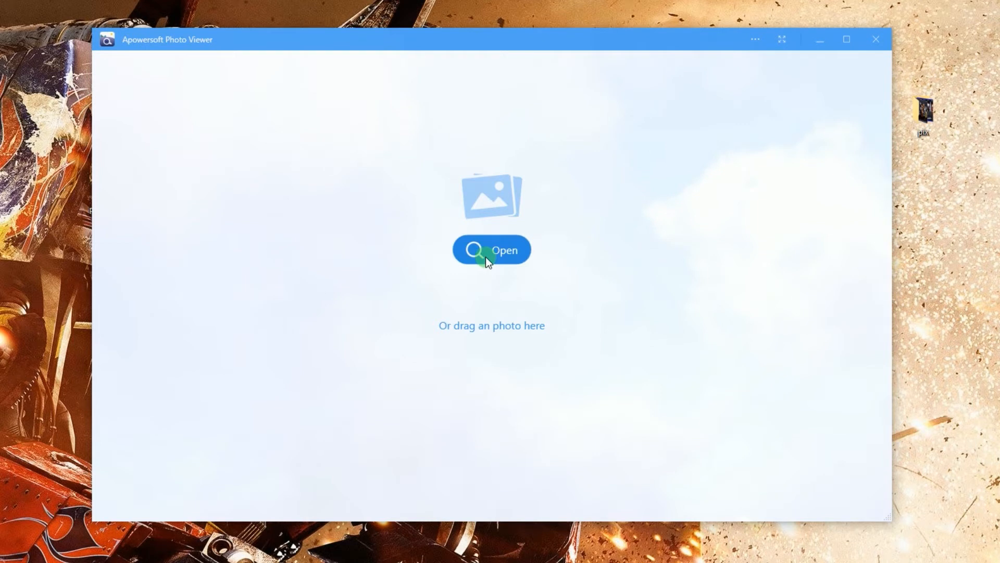
- Open an Iron Man figure photo from the pix folder in the viewer
click(491, 249)
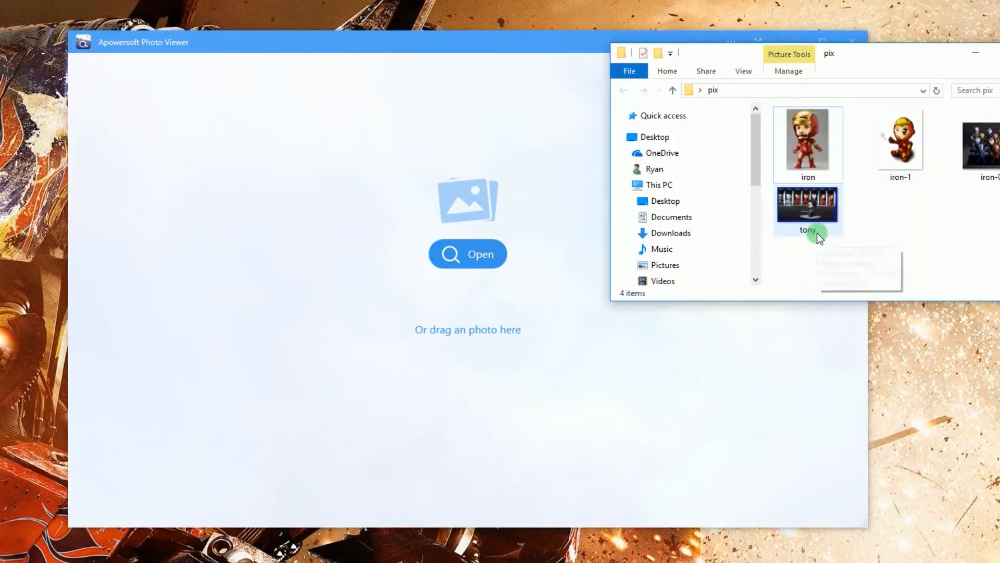
double_click(808, 144)
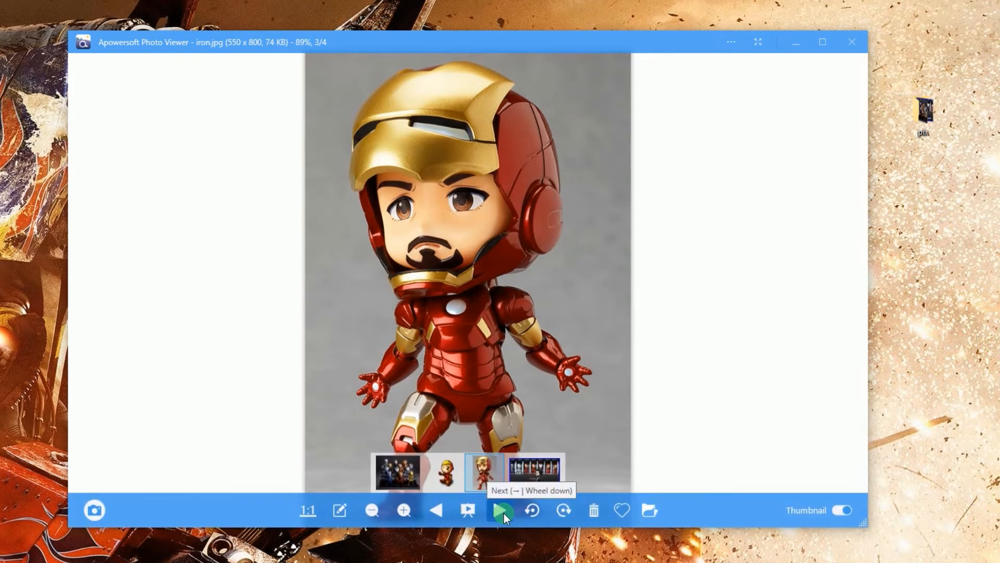
- Move to the next photo, show the thumbnail strip and rotate the photo clockwise a quarter turn
click(502, 510)
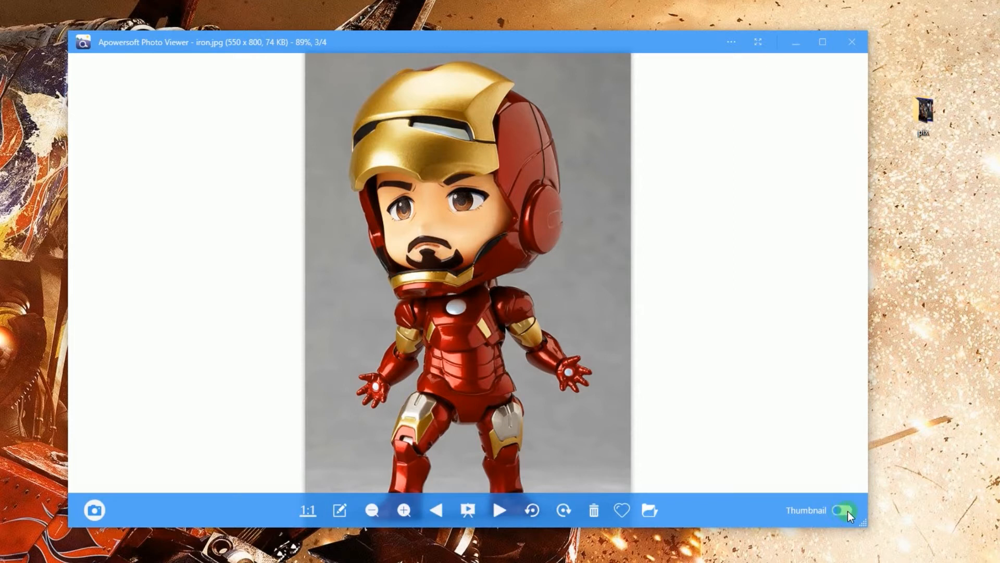
click(532, 510)
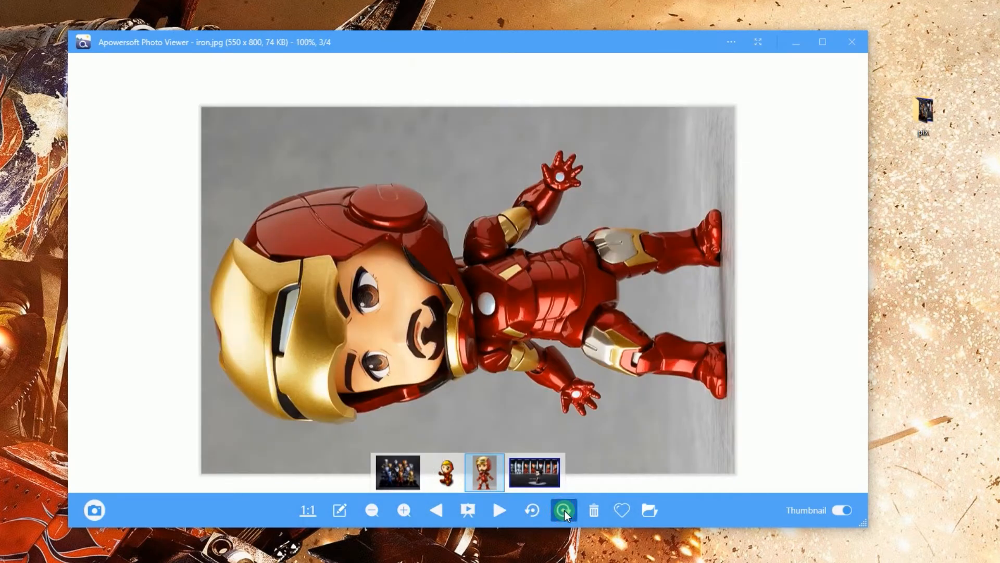
click(564, 510)
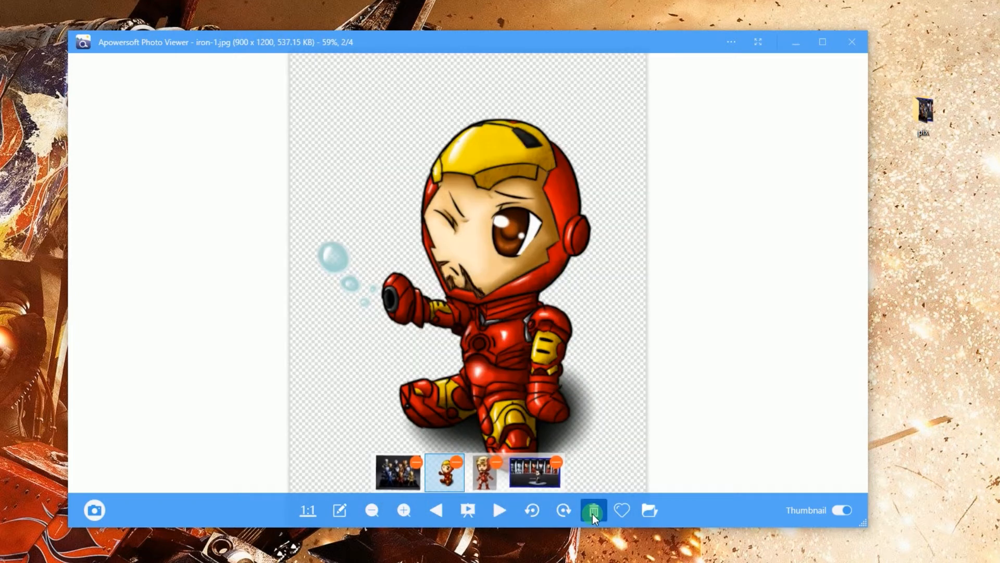
mouse_move(455, 470)
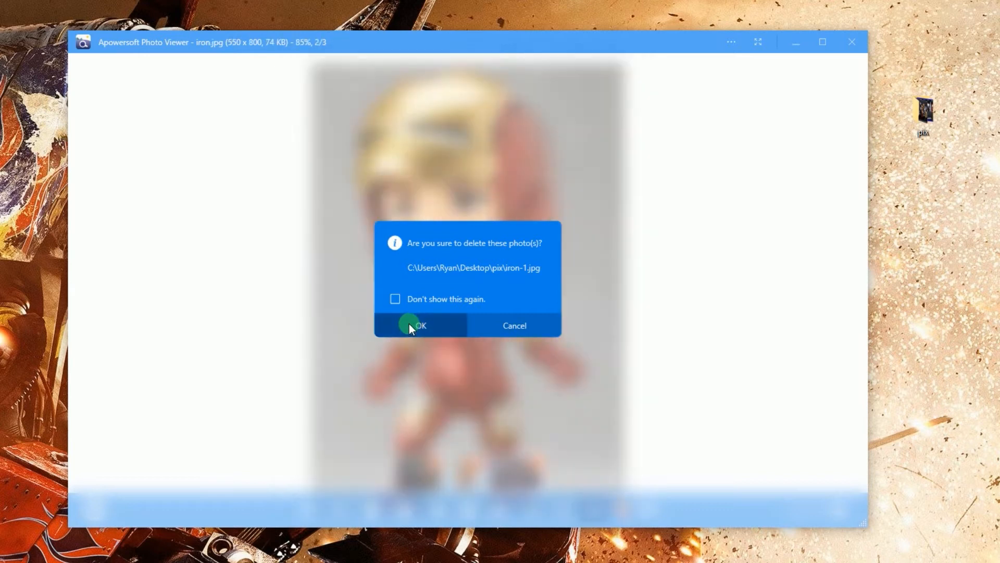
- Confirm deleting iron-1.jpg, view the favourites folder and zoom the standing figure out then back to fit
click(420, 325)
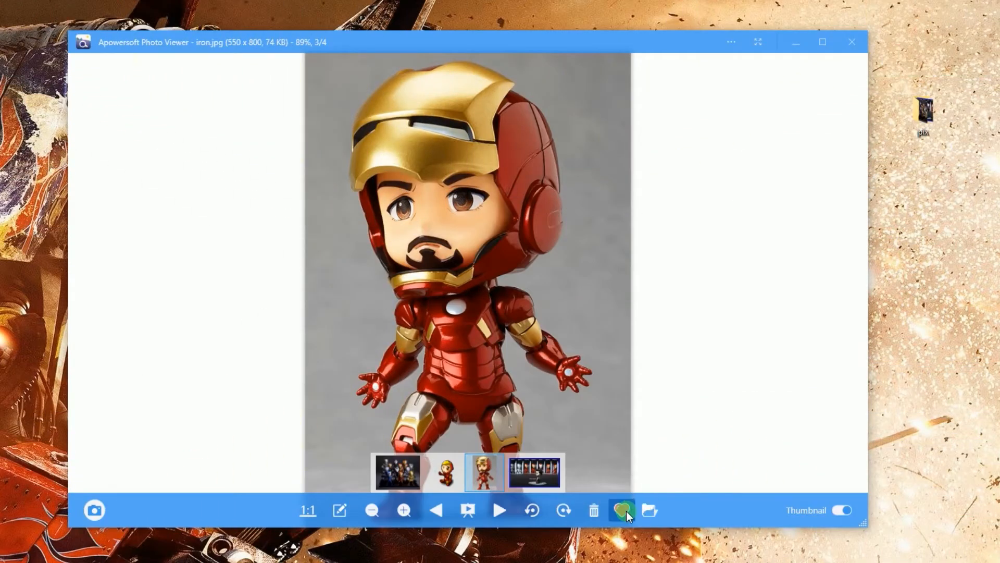
mouse_move(650, 509)
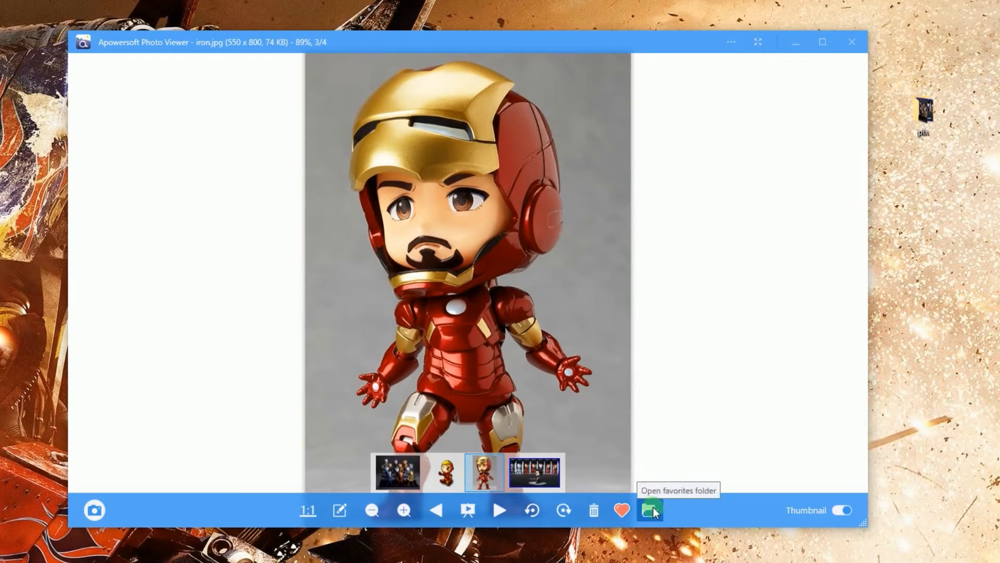
click(649, 509)
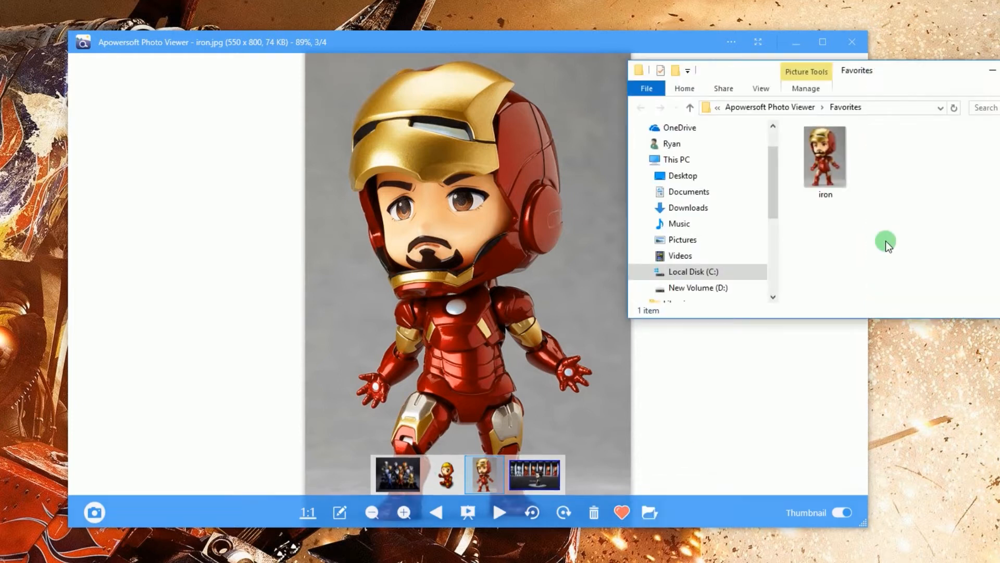
click(371, 511)
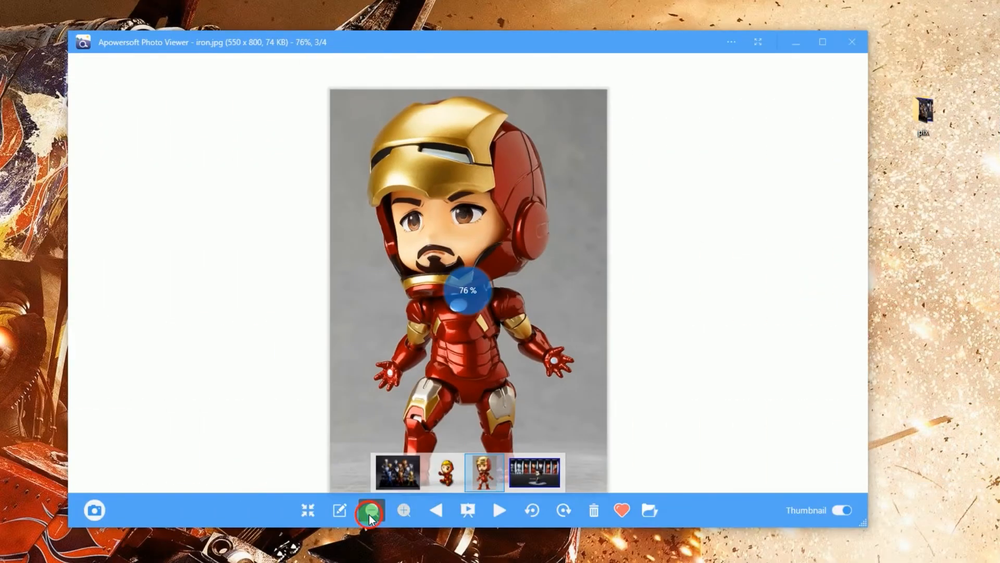
click(403, 510)
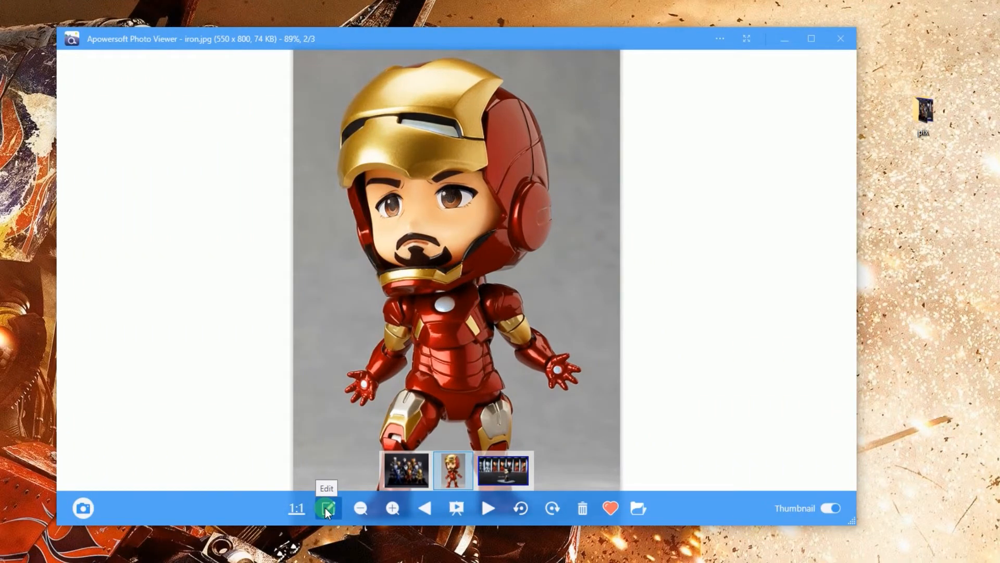
- Edit iron.jpg and apply the Torn edge effect to it
click(327, 507)
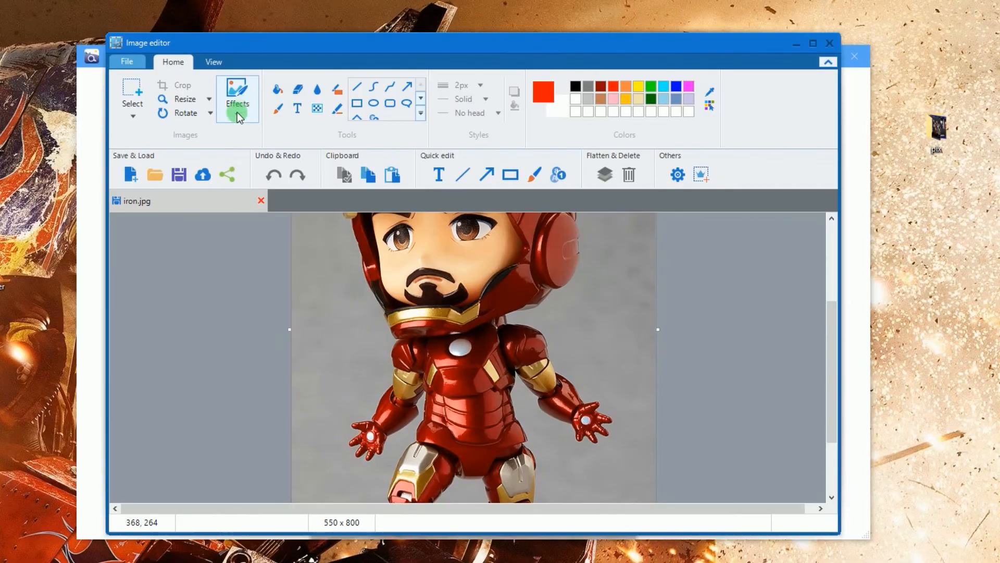
click(237, 115)
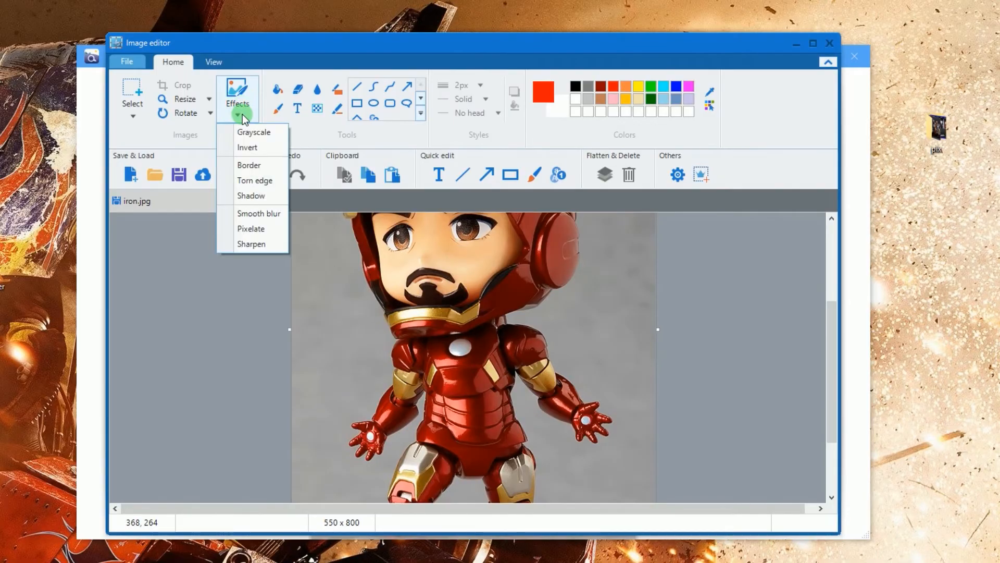
click(254, 181)
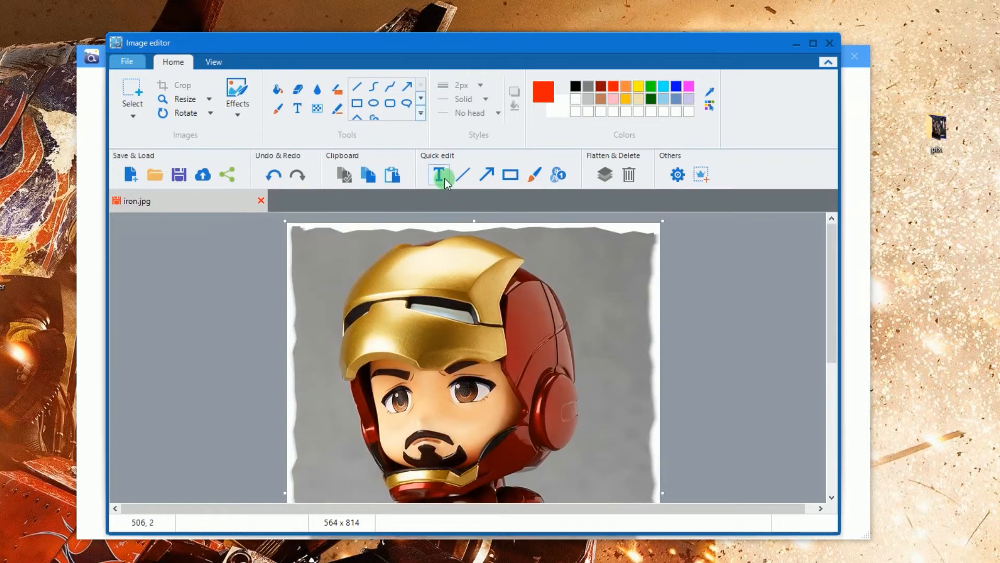
- Add a text box reading 'Tony' below the figure's legs
click(439, 174)
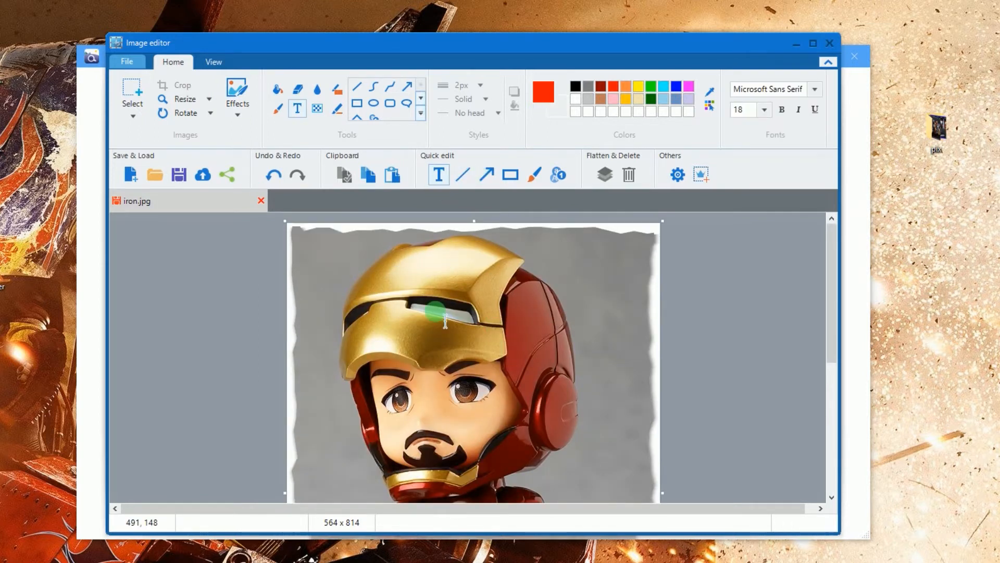
scroll(down, 3)
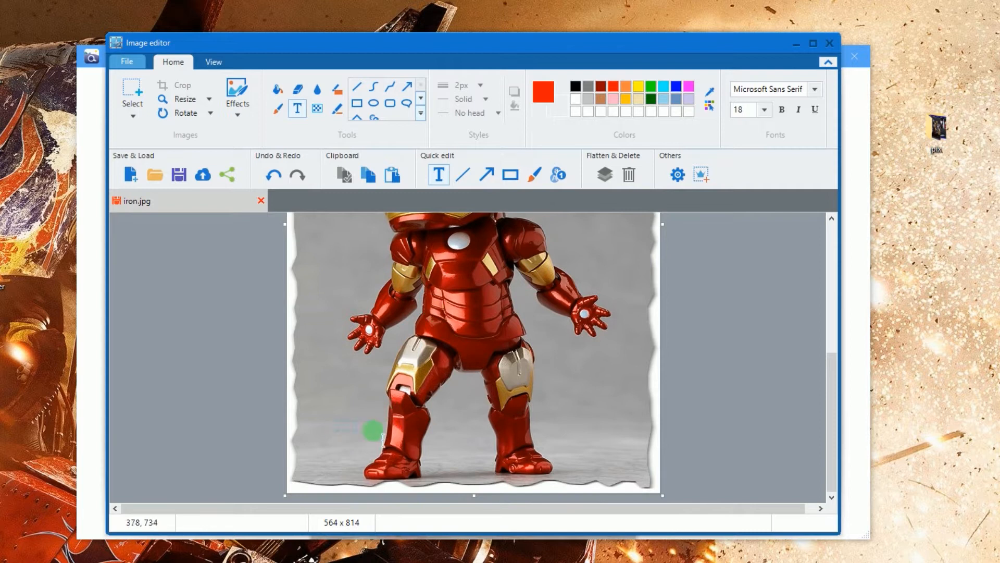
click(372, 430)
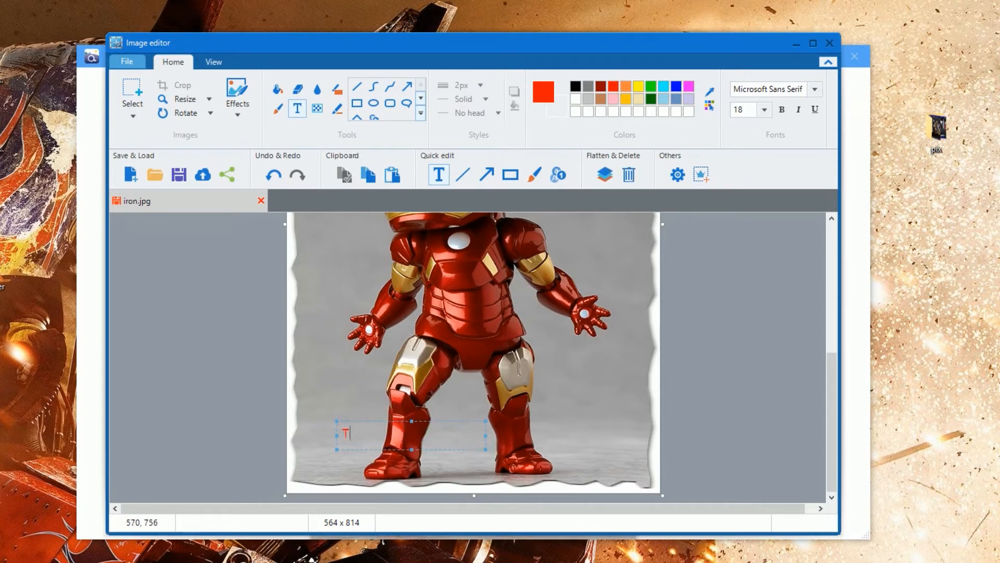
text(Tony)
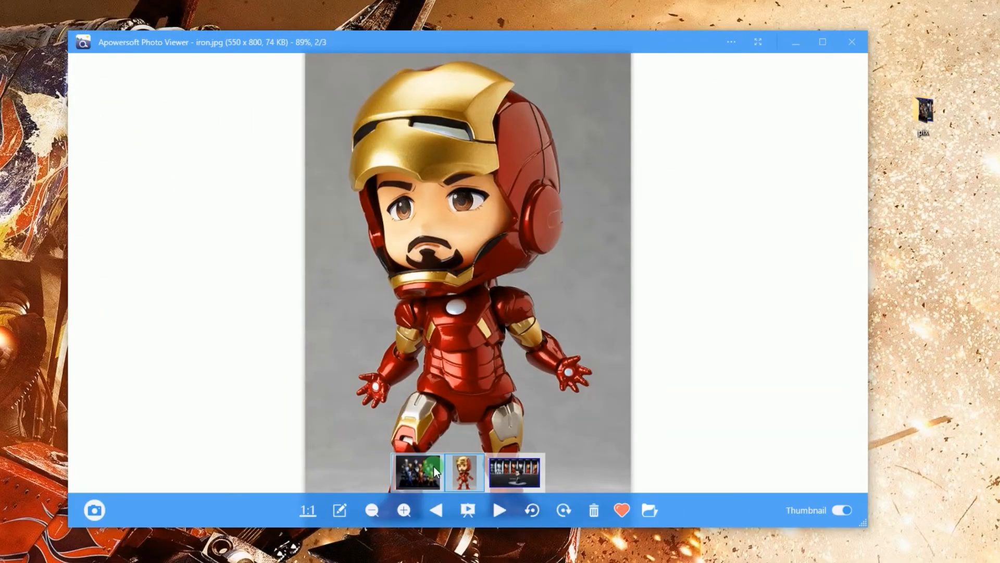
mouse_move(468, 509)
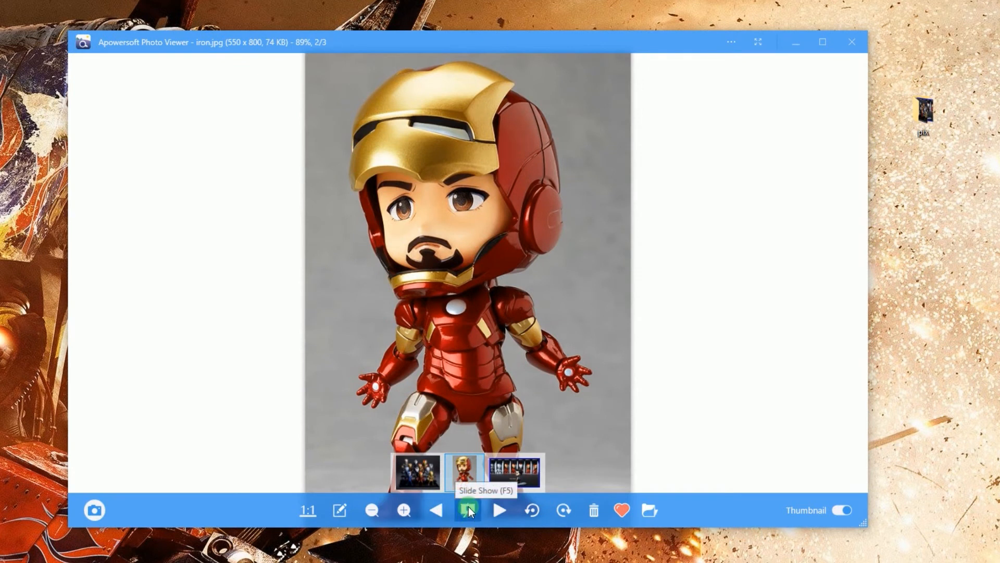
- Run the pix photos as a slideshow and stop it on the group photo iron-03.jpg
click(468, 510)
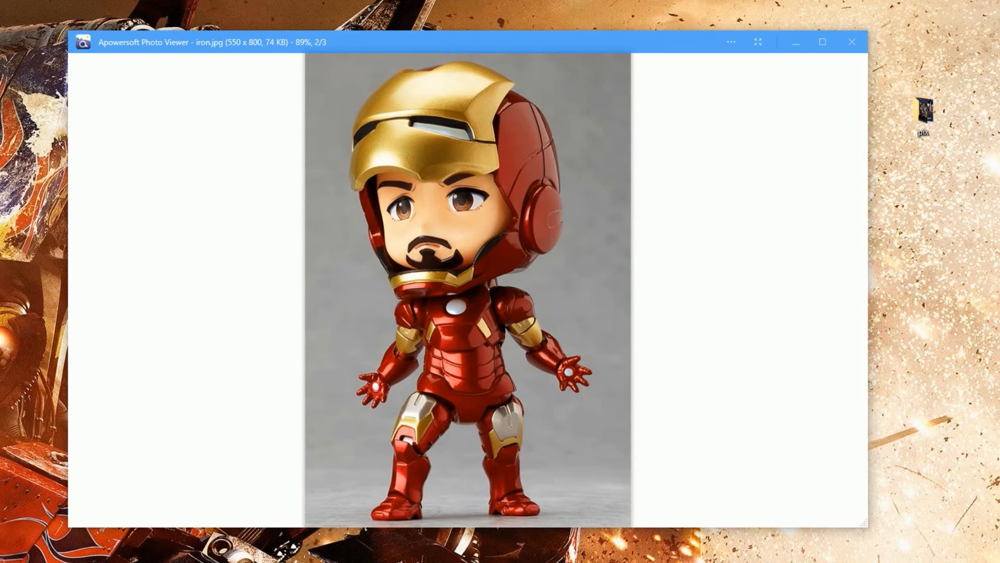
click(447, 453)
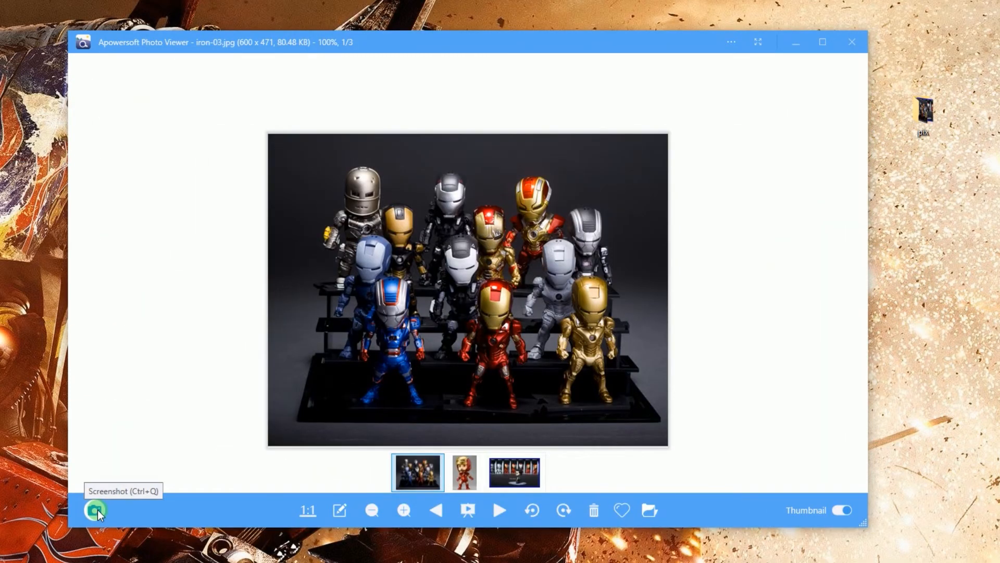
- Capture a screenshot of the group photo and draw a red arrow toward the central figures
click(96, 511)
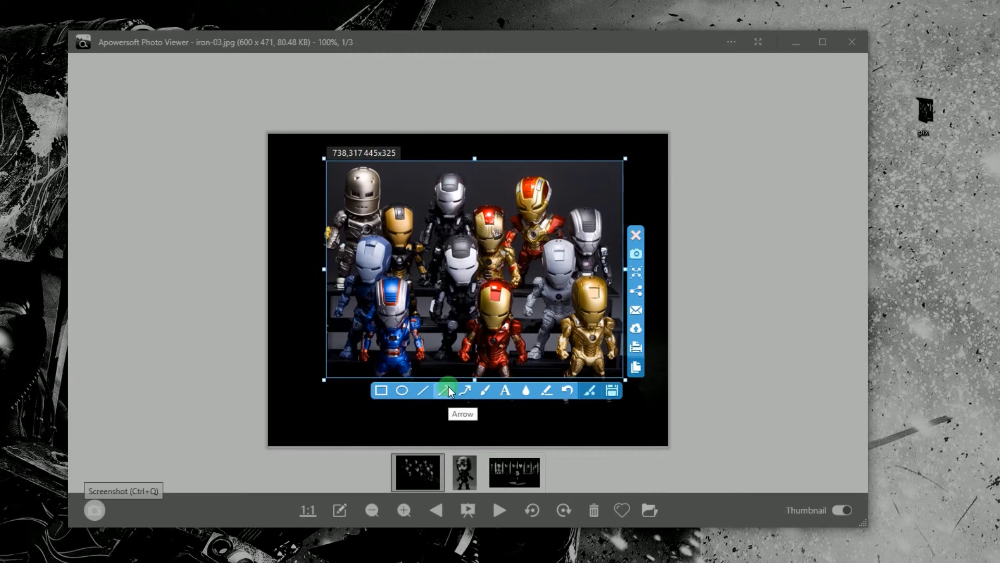
click(402, 390)
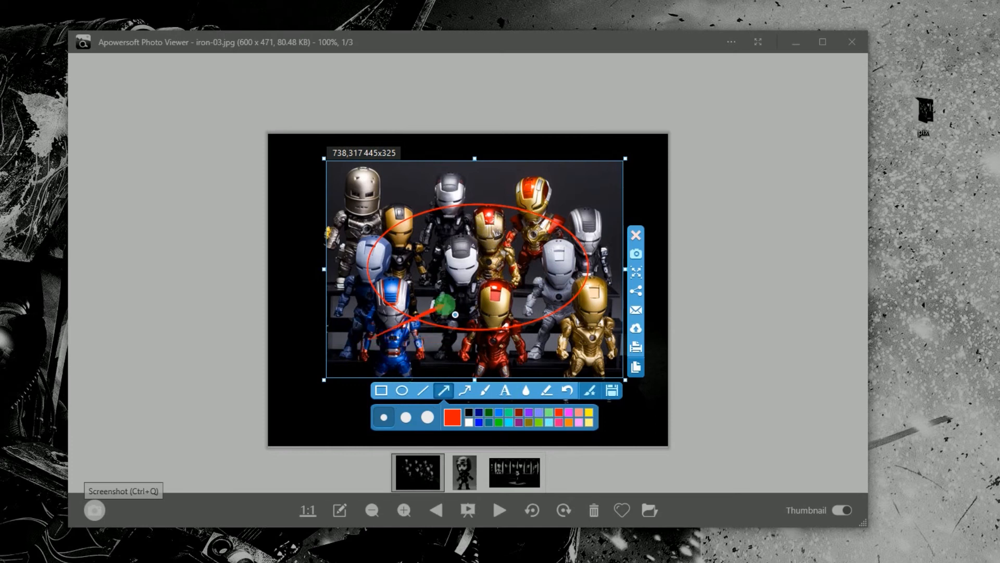
drag(447, 303, 600, 342)
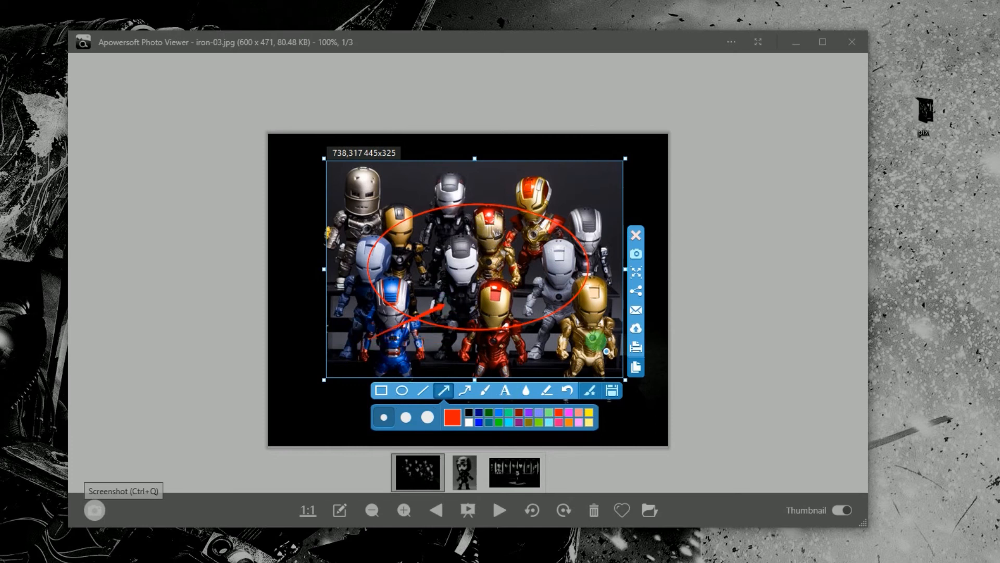